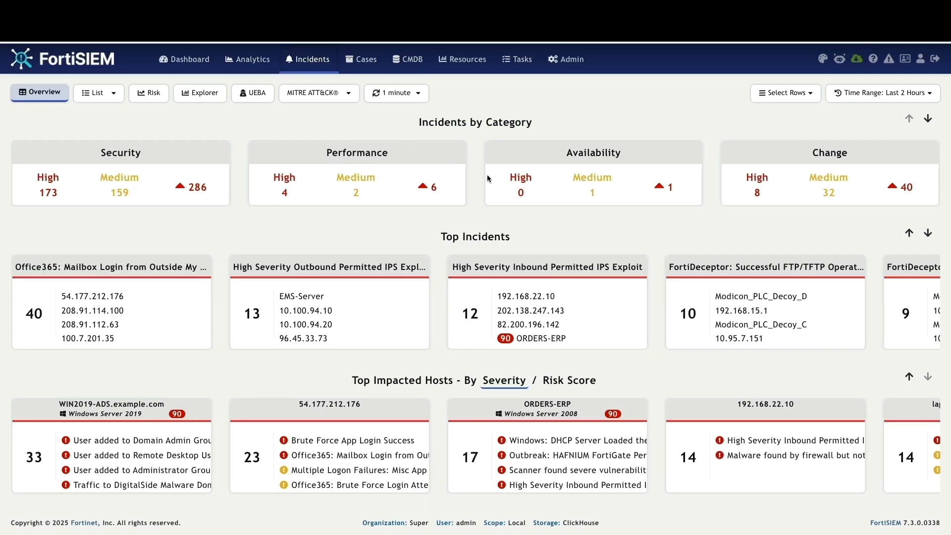
mouse_move(464, 131)
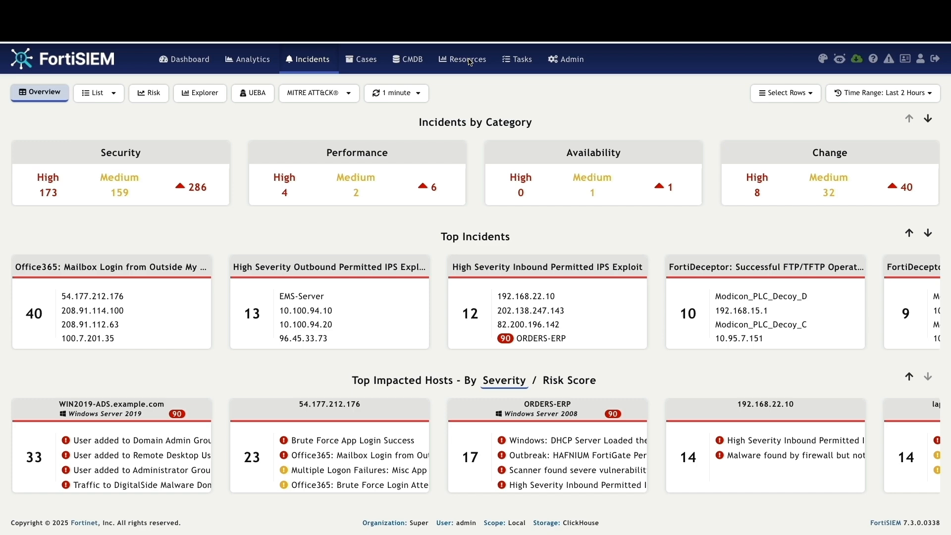
Open Resources and scroll the FortiGuard Malware Domain list of Spyware and Malware domains.
click(462, 59)
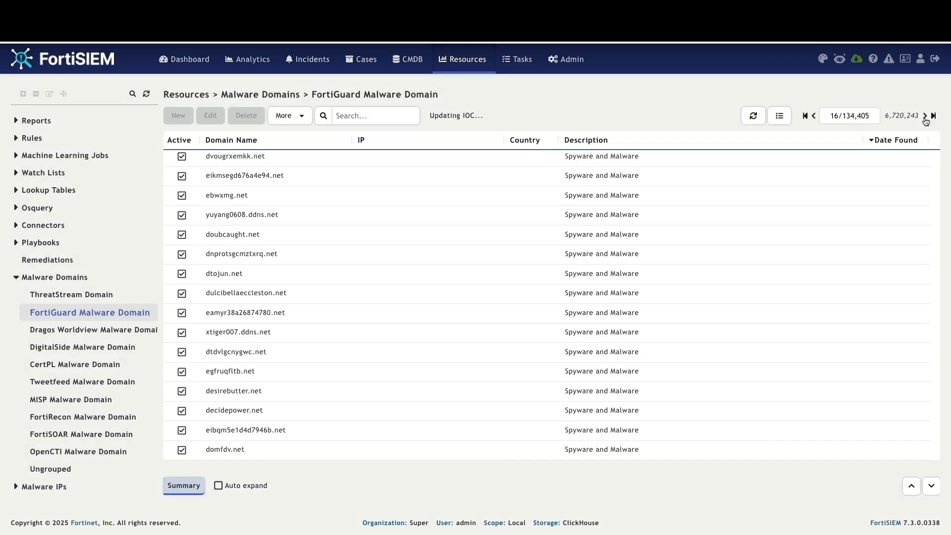
scroll(down, 3)
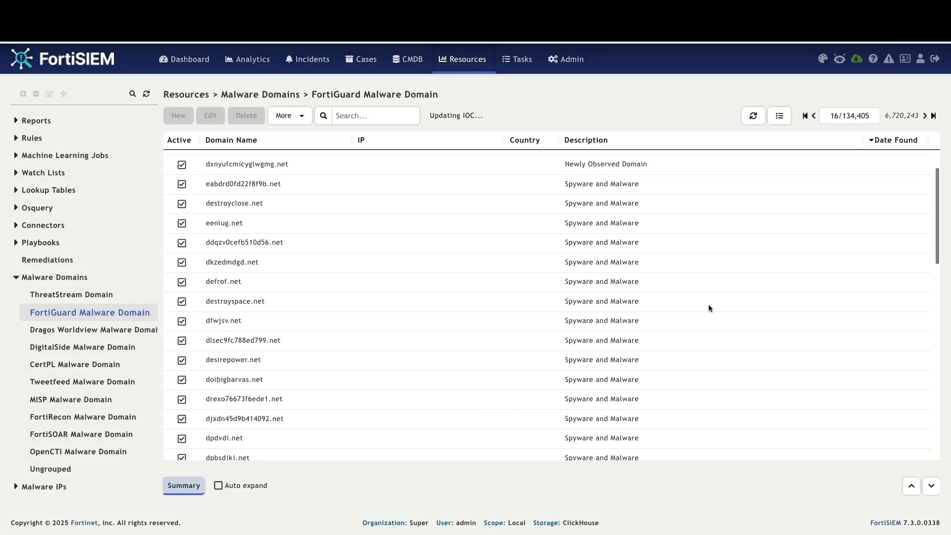
scroll(down, 3)
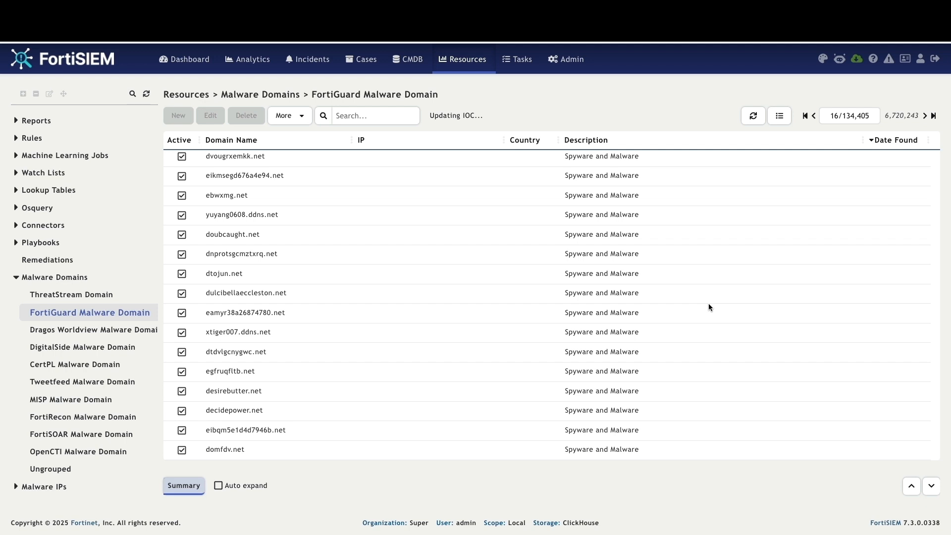
Open the FortiGuard Malware IP feed and scroll through its listed IPs.
click(77, 404)
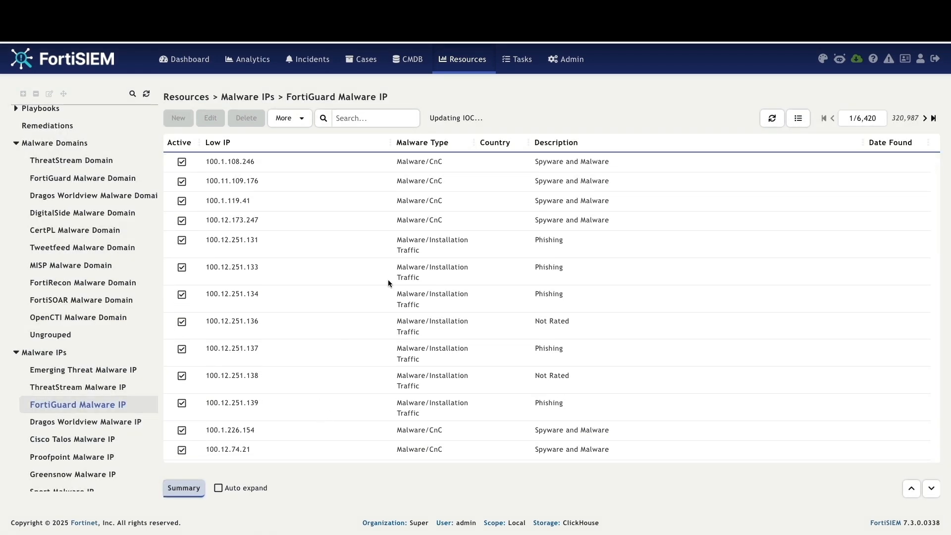
scroll(down, 3)
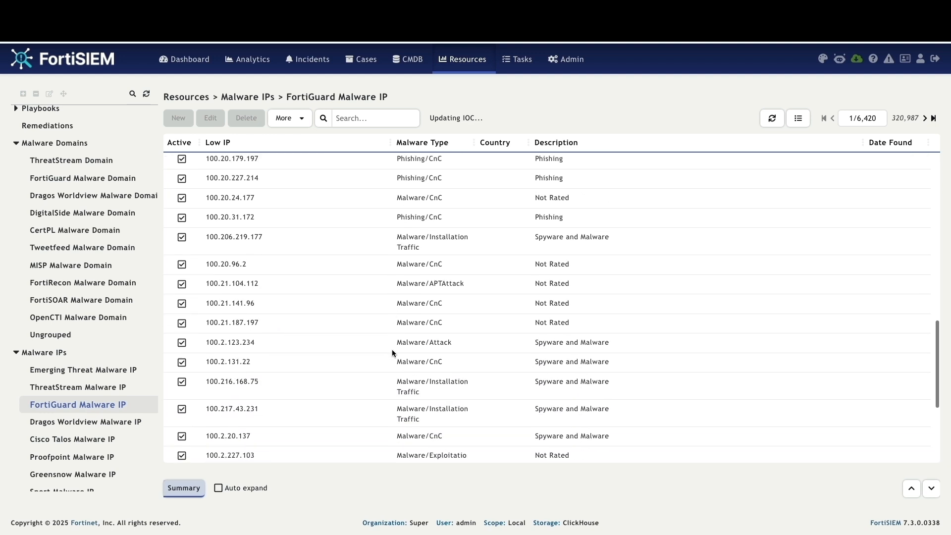
scroll(down, 3)
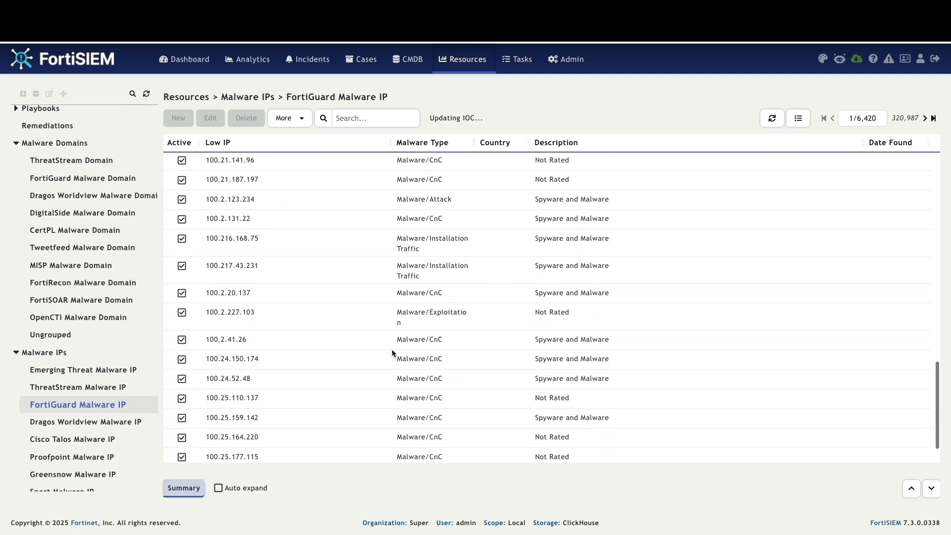
View the daily FortiGuard IOC update schedule via More > Update, then cancel without saving.
click(286, 118)
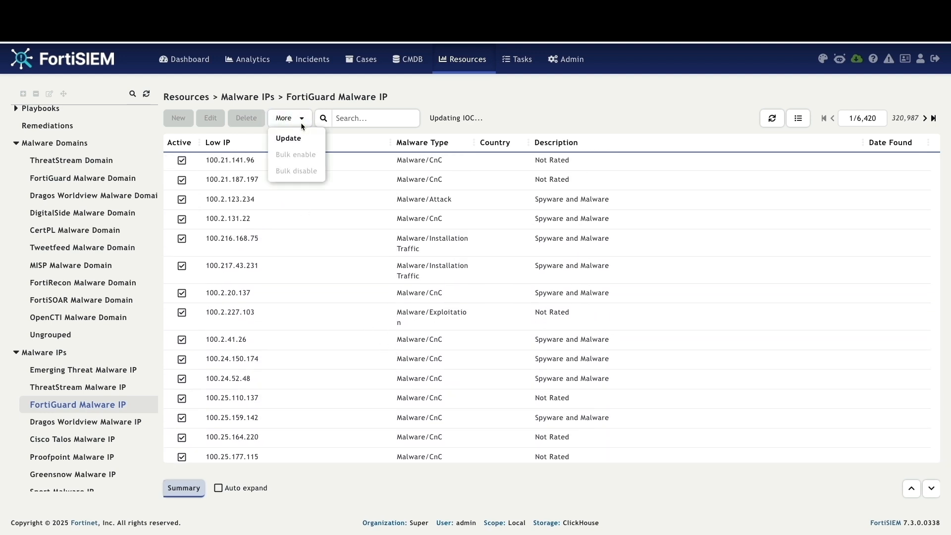
click(288, 138)
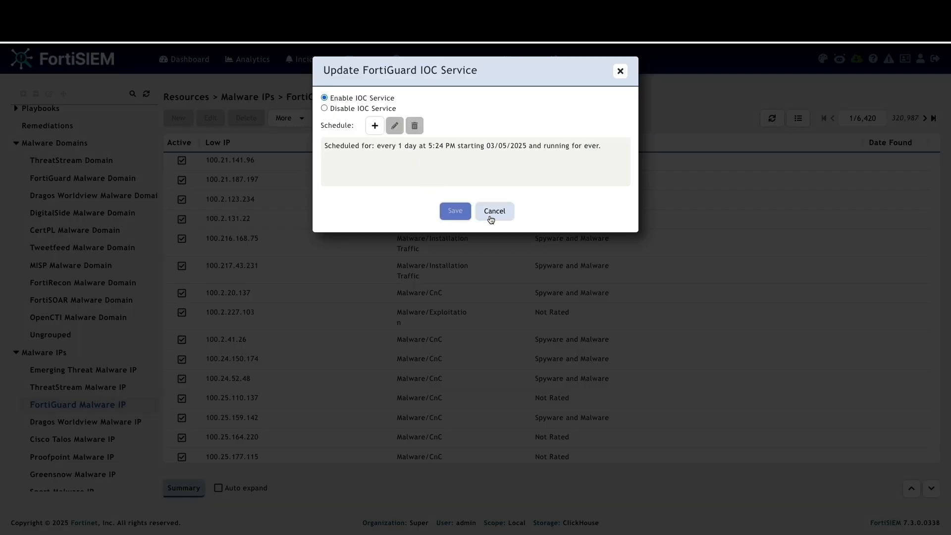
click(454, 210)
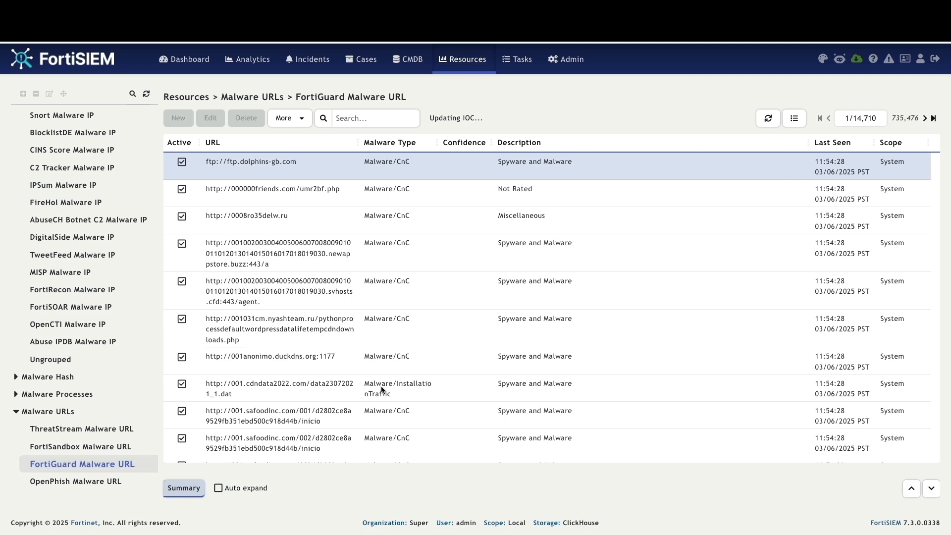
Scroll through the FortiGuard Malware URL list, then go to Admin > Settings.
scroll(down, 3)
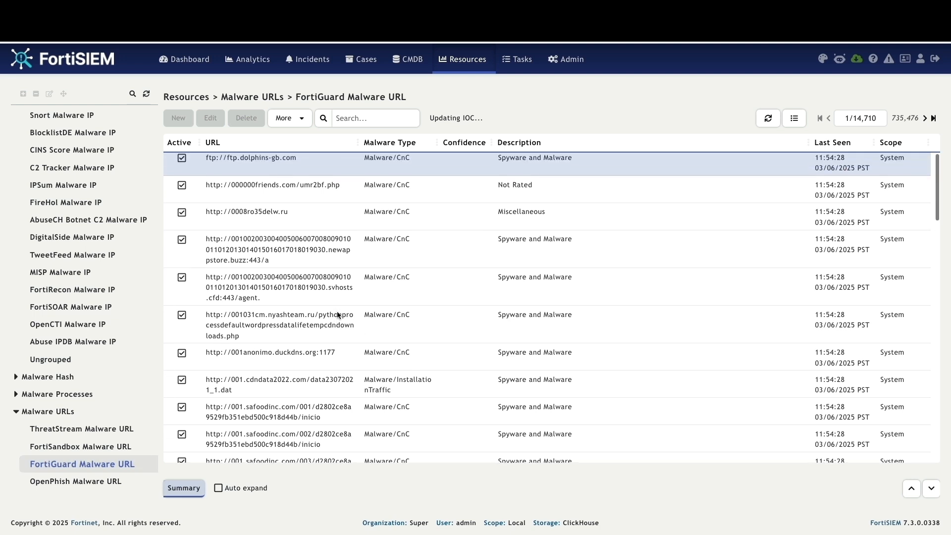
scroll(down, 3)
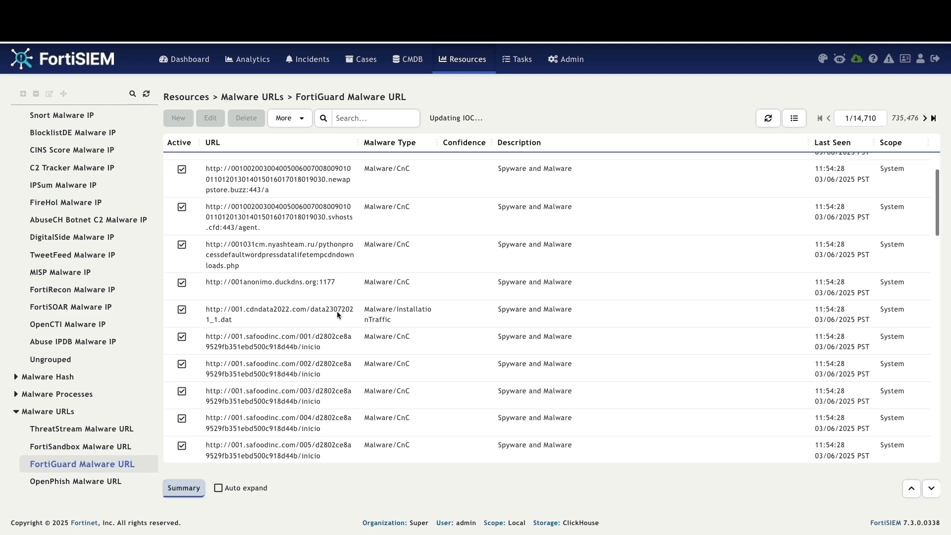
scroll(down, 3)
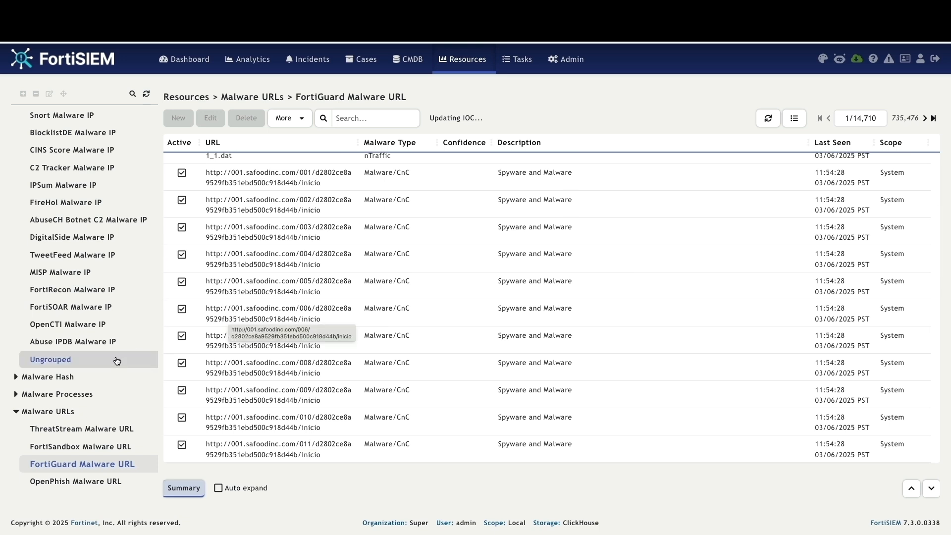
click(569, 59)
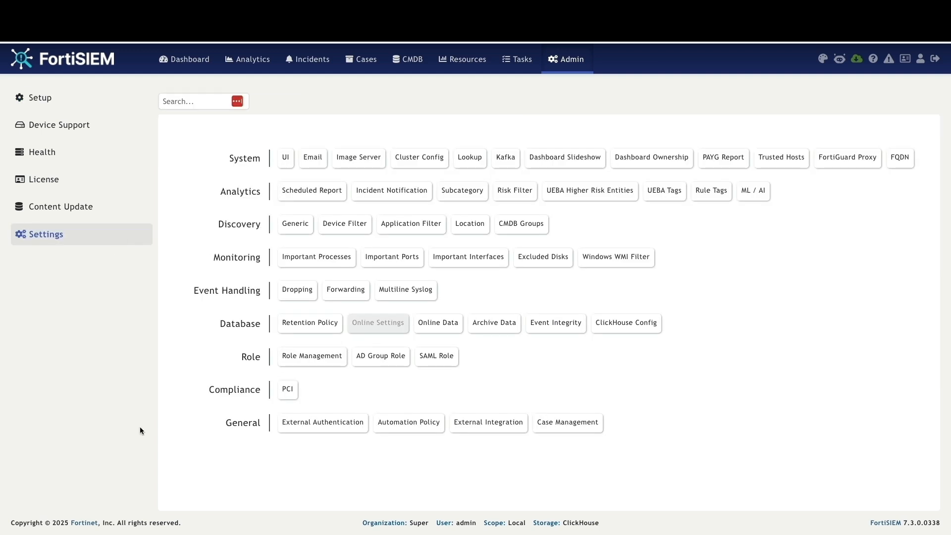
Open General > External Integration to see FortiGuard IOC Lookup and VirusTotal integrations.
click(487, 421)
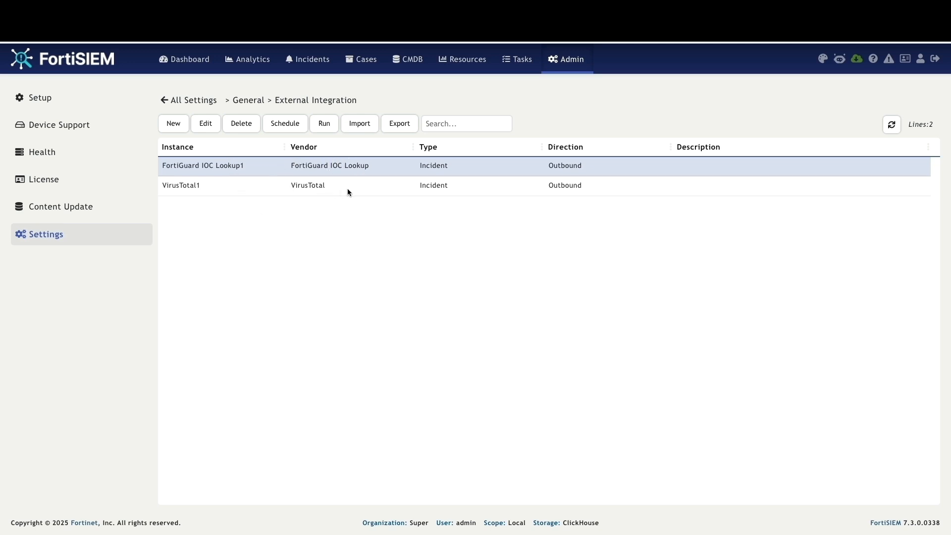
mouse_move(397, 191)
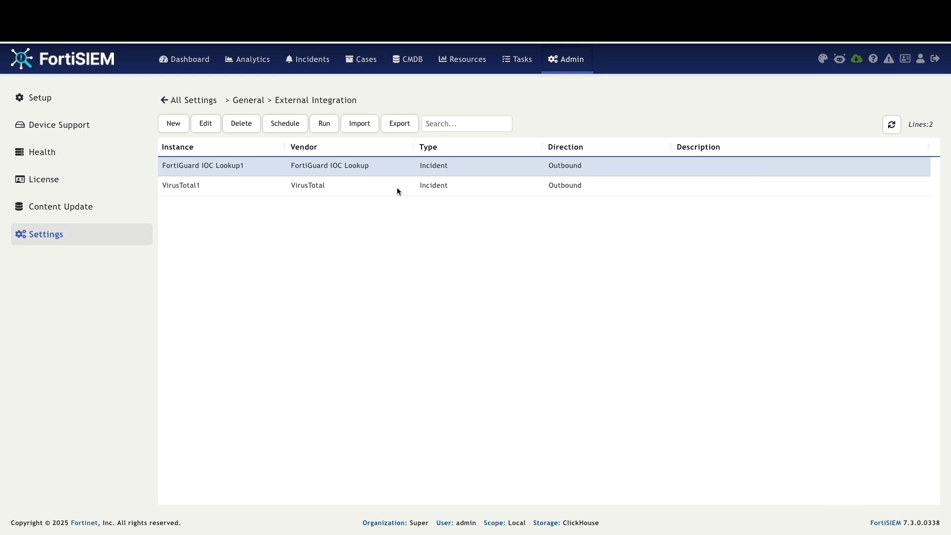
mouse_move(456, 196)
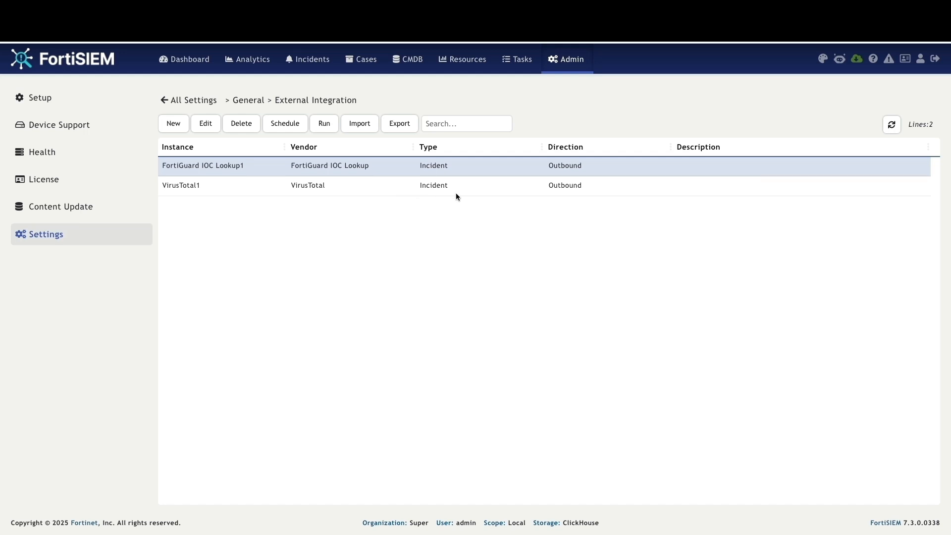
mouse_move(312, 59)
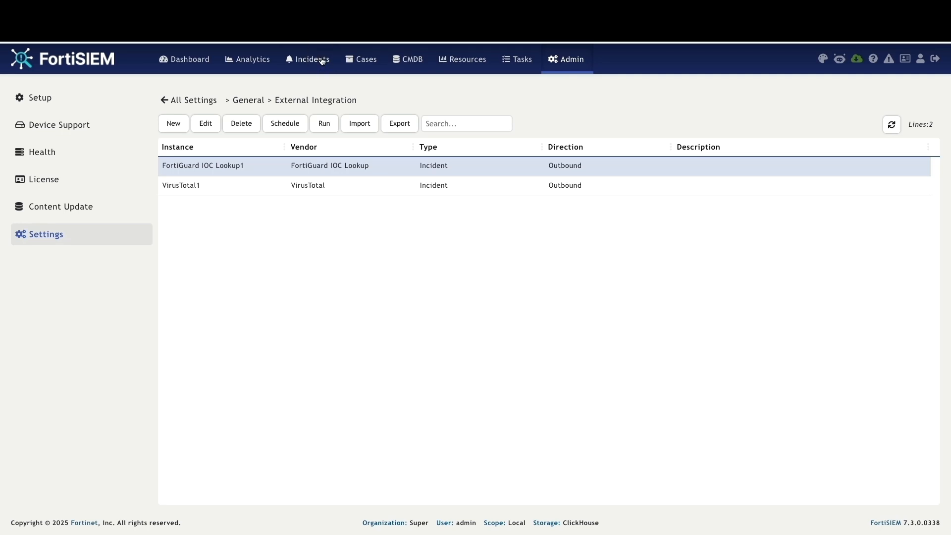
On the Incidents tab, list incidents grouped by incident type.
click(312, 59)
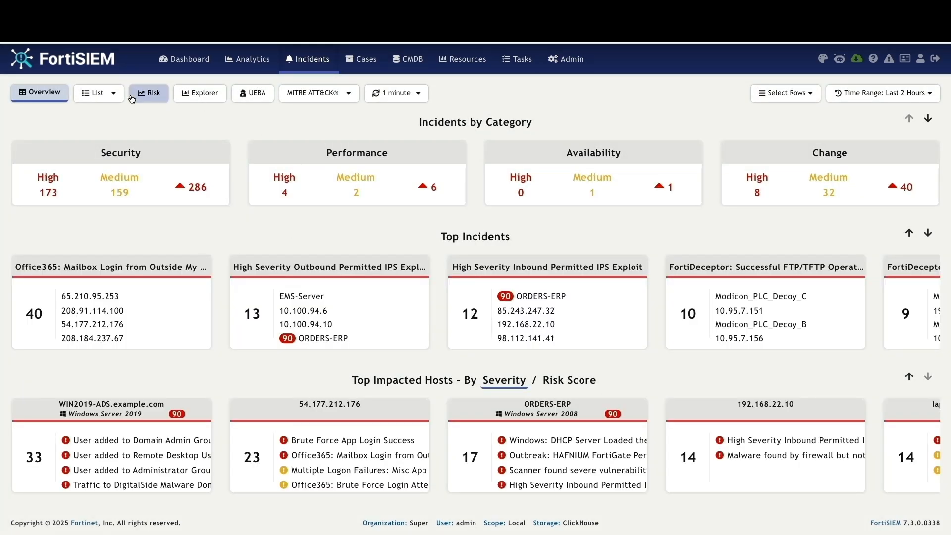
click(95, 92)
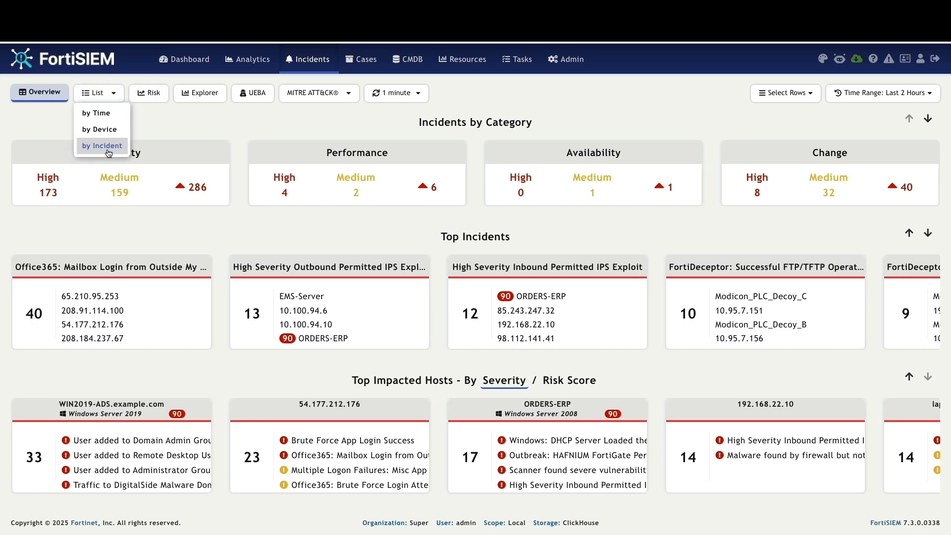
click(102, 145)
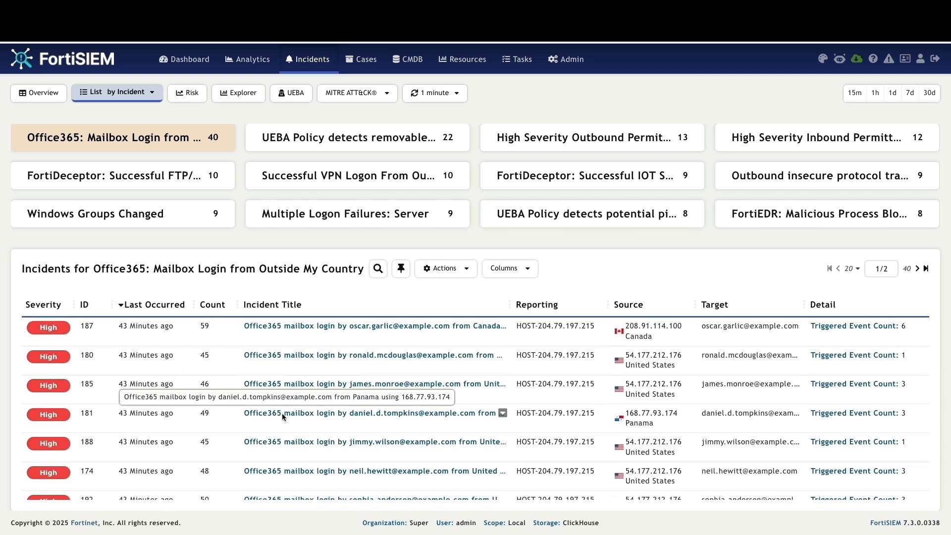
Check the Panama mailbox login incident's IP verdict (Safe), then list that rule's incidents.
click(374, 413)
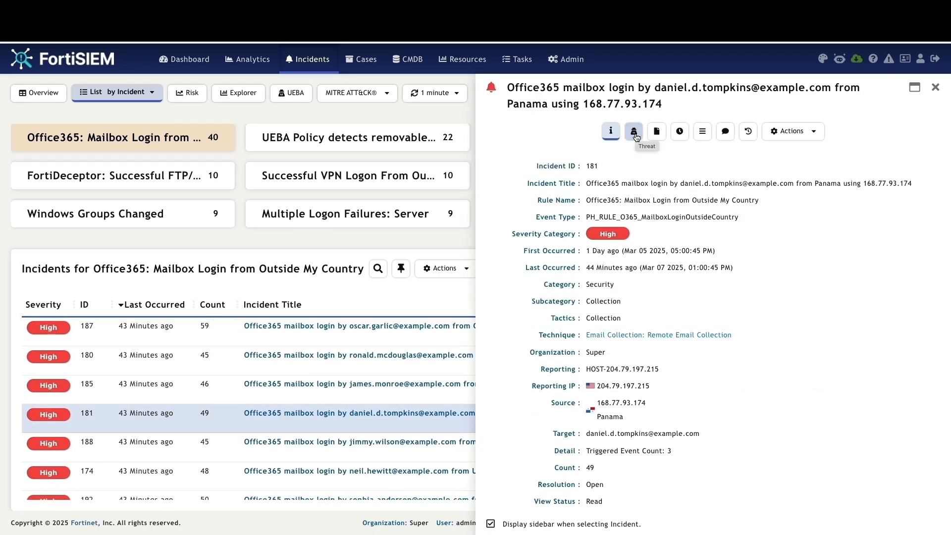
click(633, 131)
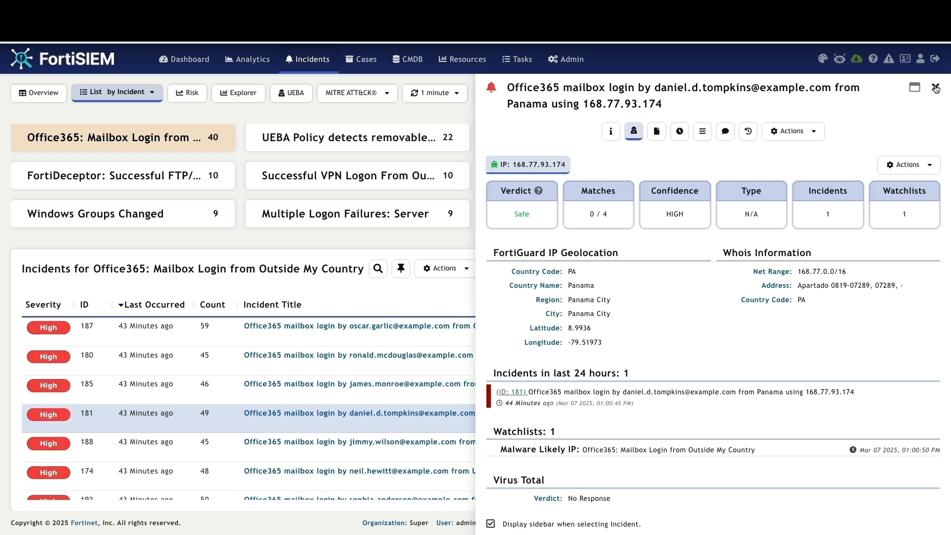
click(935, 88)
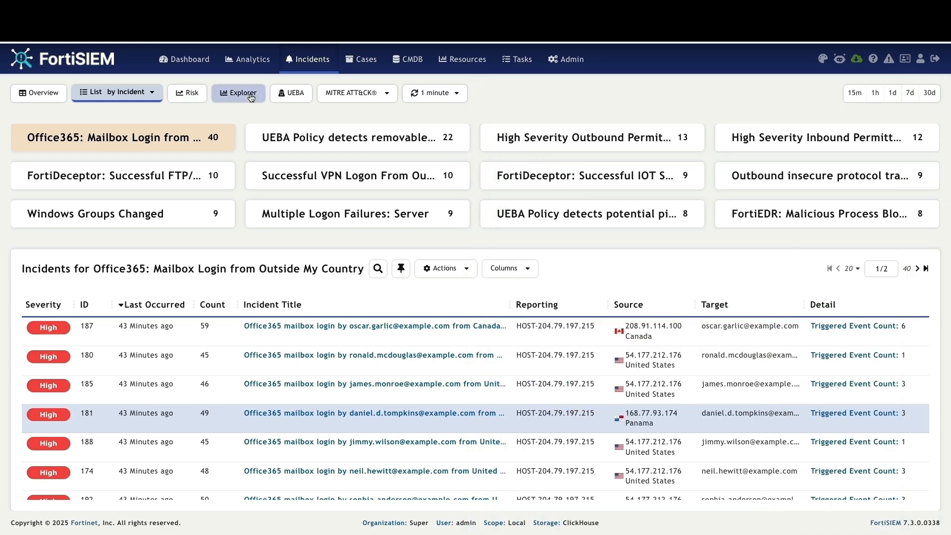
In Explorer, search 'FortiGuard' and filter to Permitted Traffic from FortiGuard Malware IP List.
click(239, 92)
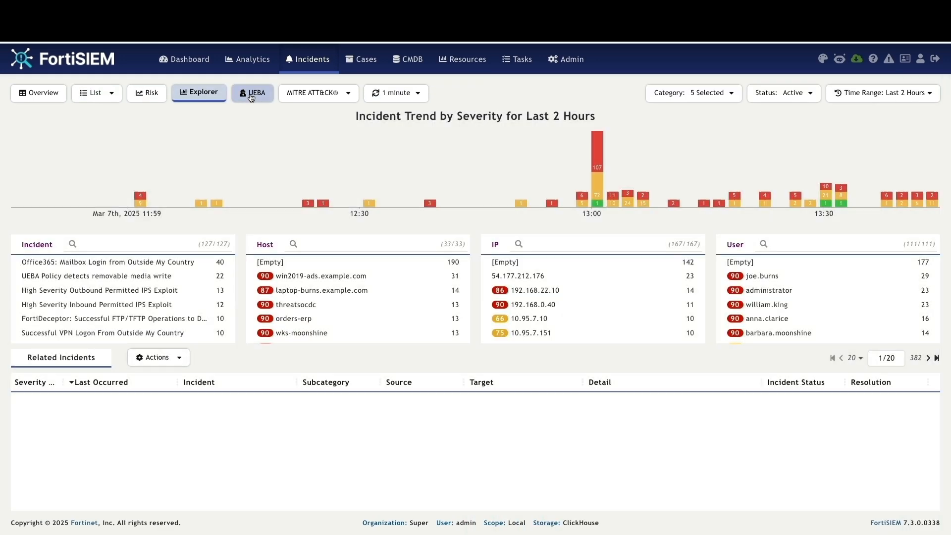
click(198, 92)
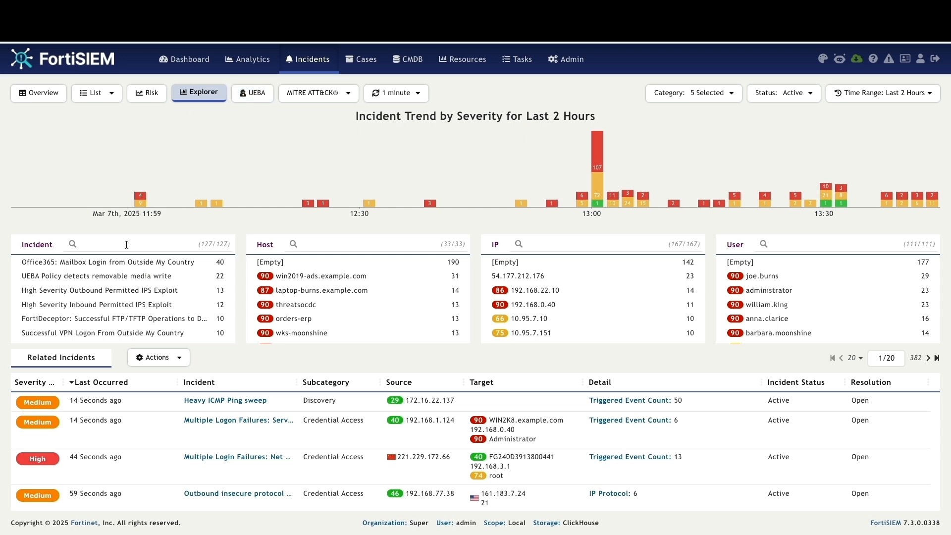
text(Fir)
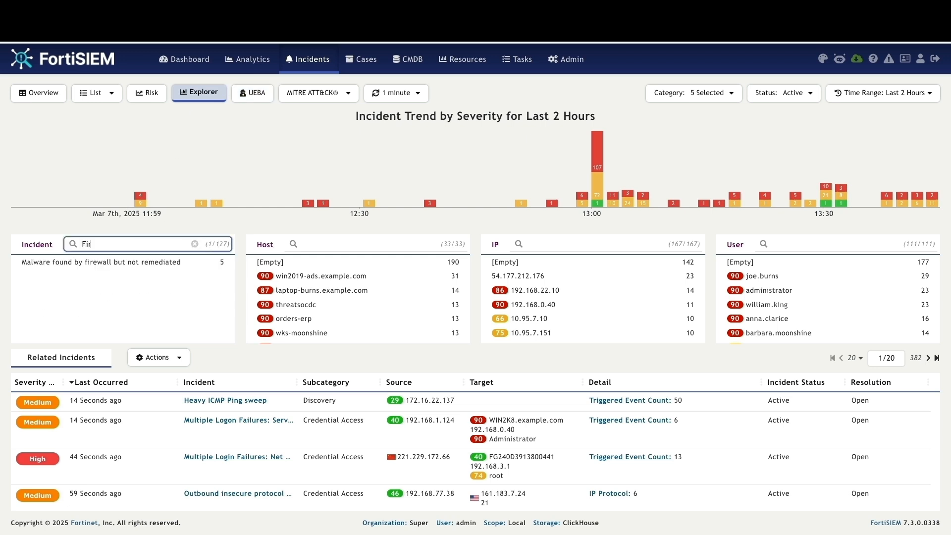
text(ortiGuard)
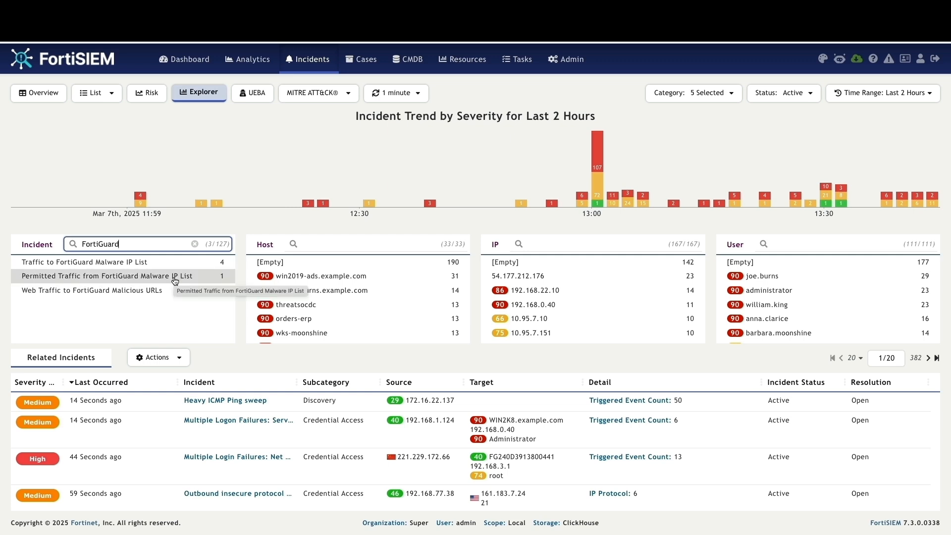
click(109, 276)
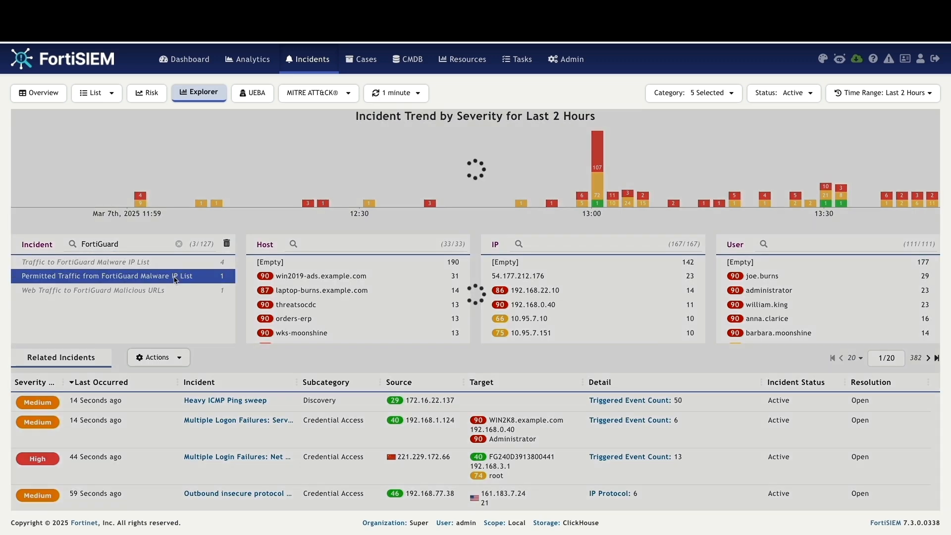
Open the incident's threat intelligence to see its source IP rated Malicious.
click(109, 276)
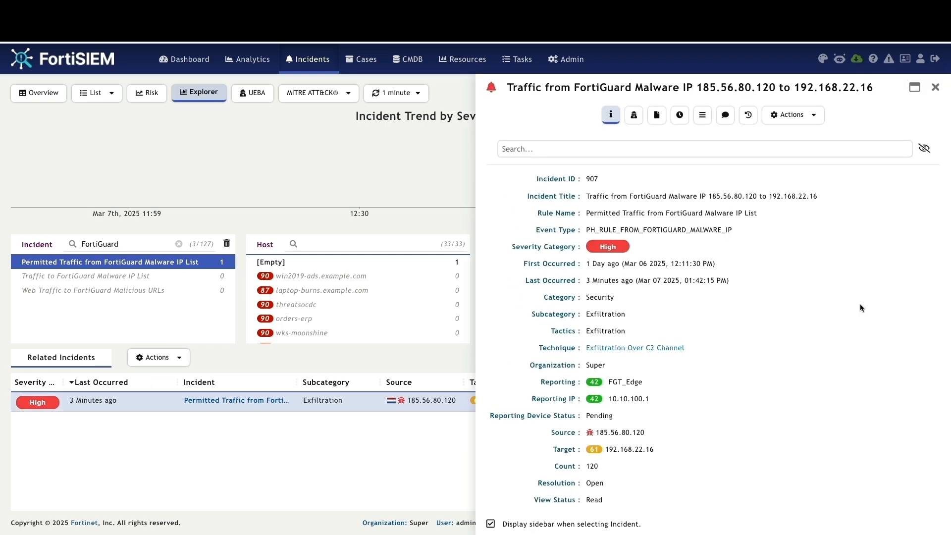
click(633, 114)
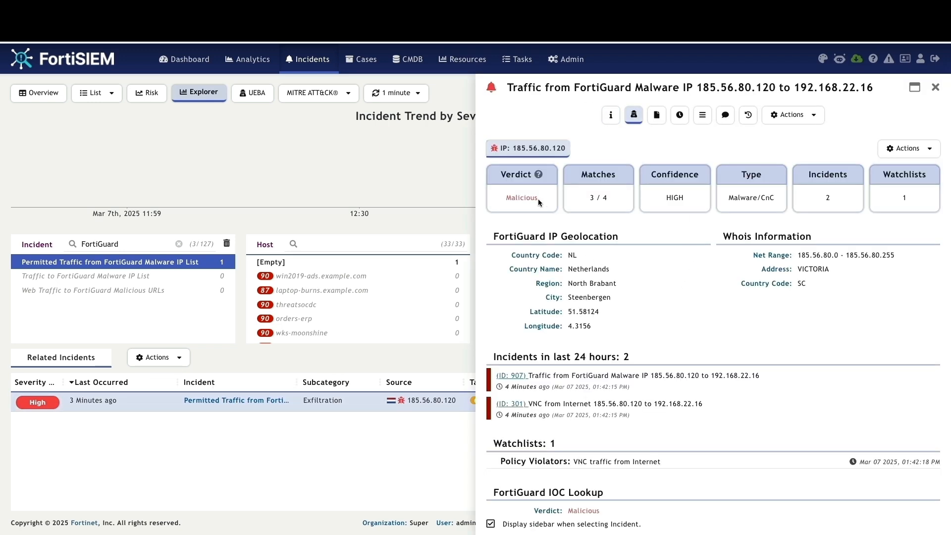
scroll(down, 3)
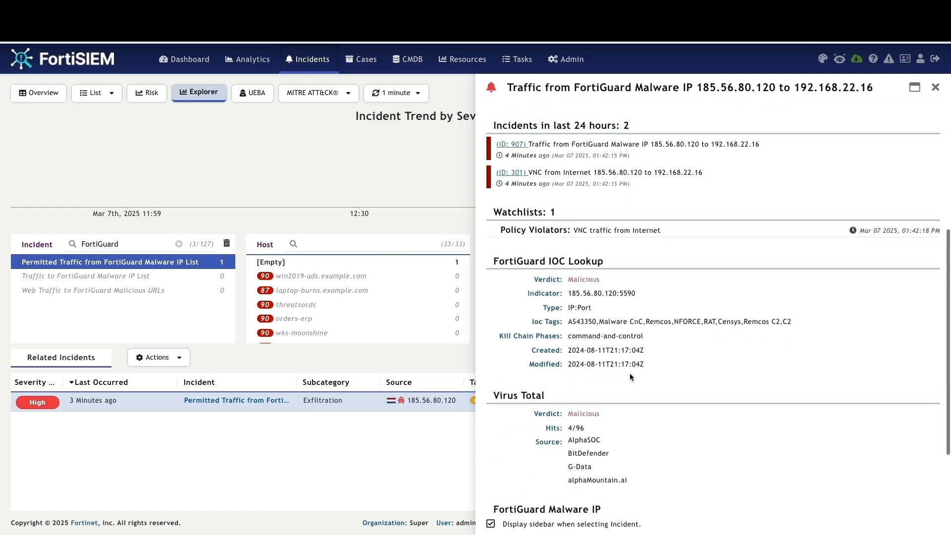
mouse_move(559, 272)
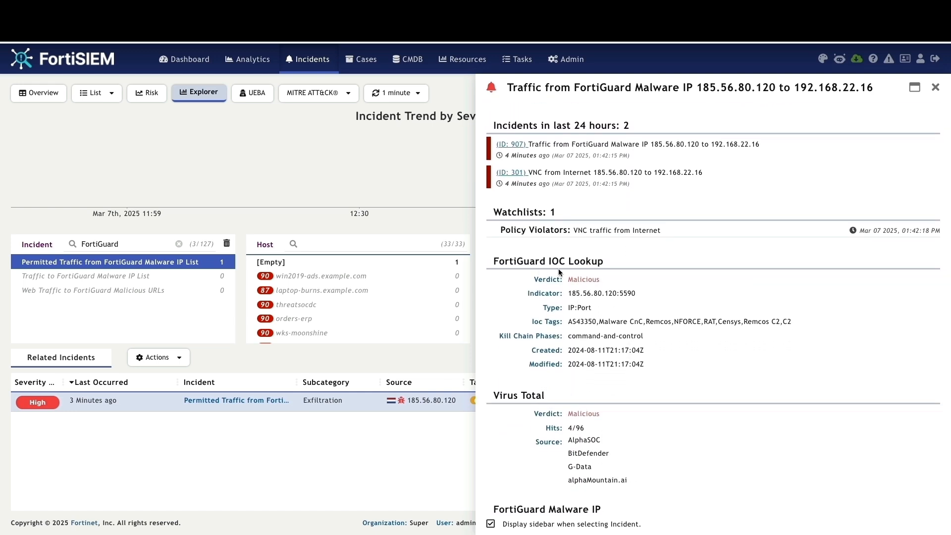
mouse_move(545, 322)
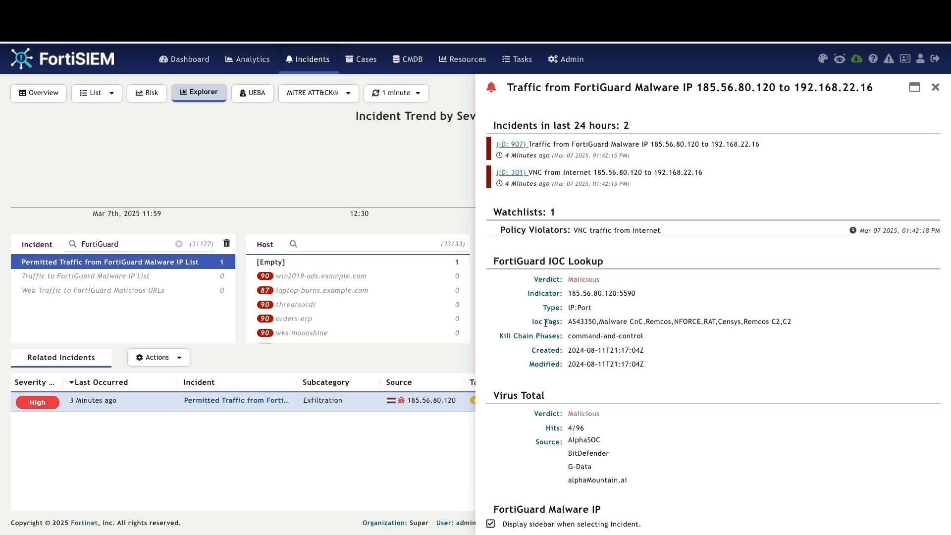
mouse_move(552, 344)
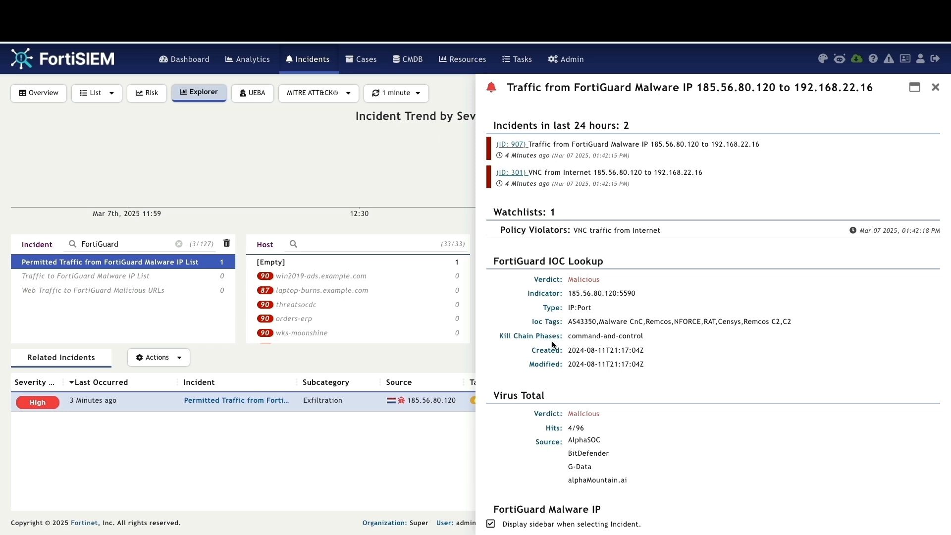
scroll(down, 3)
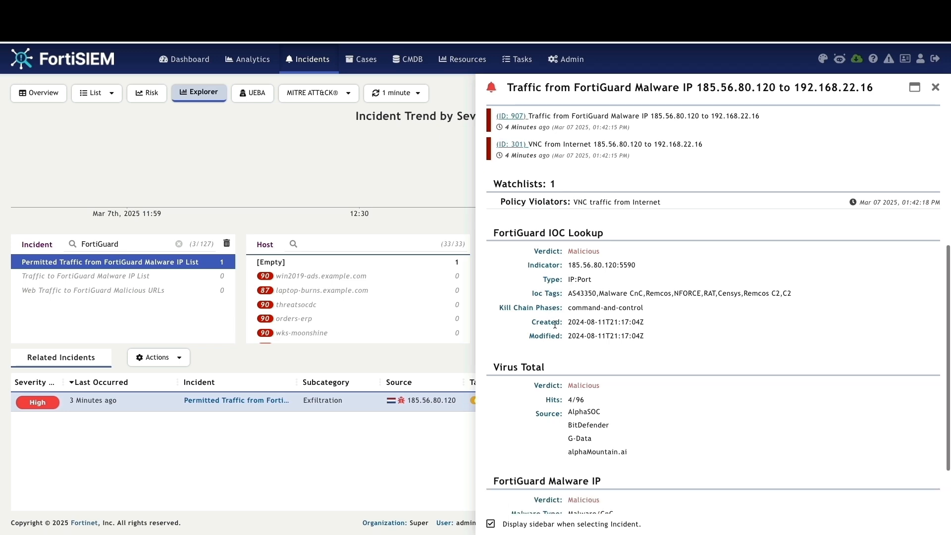
scroll(down, 3)
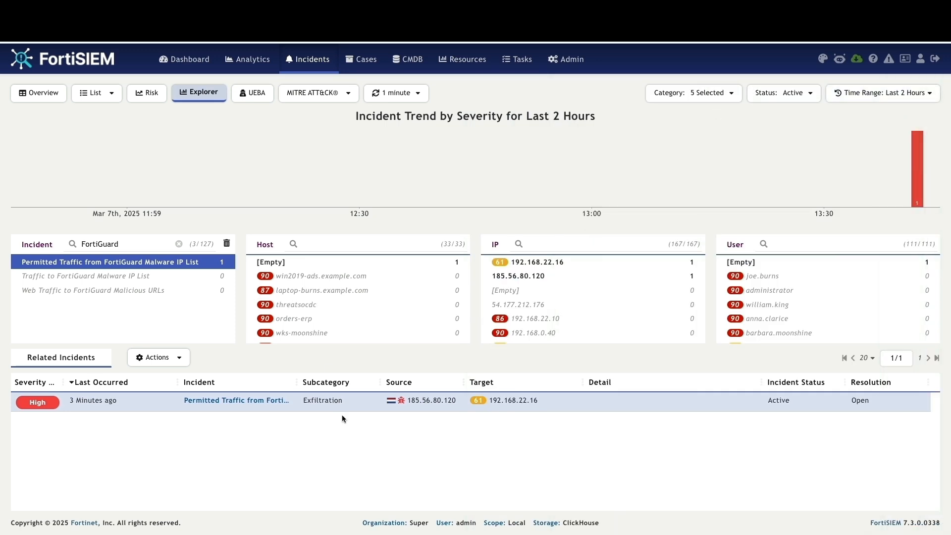
Find 185.56.80.120 in the FortiGuard Malware IP feed, then return to Incidents Explorer.
click(462, 59)
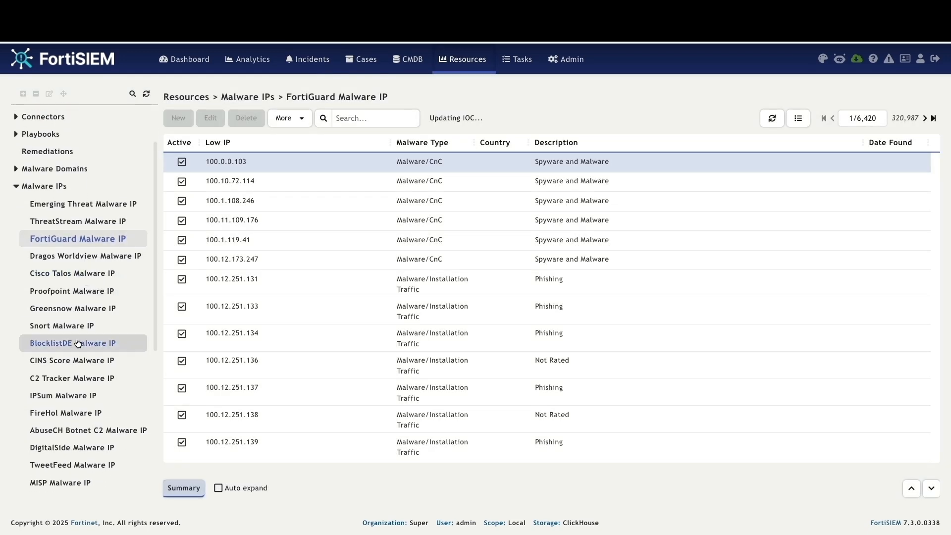
click(62, 487)
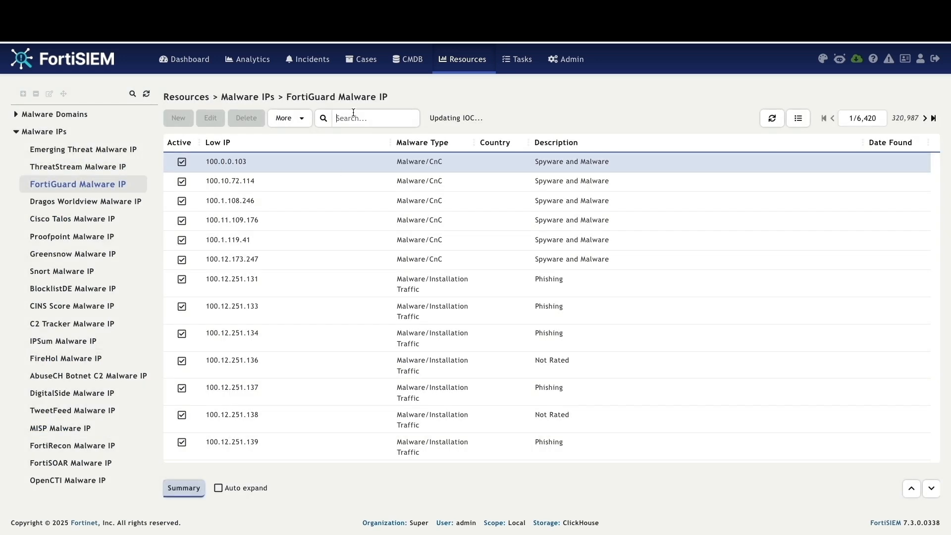
text(185.56.80.120)
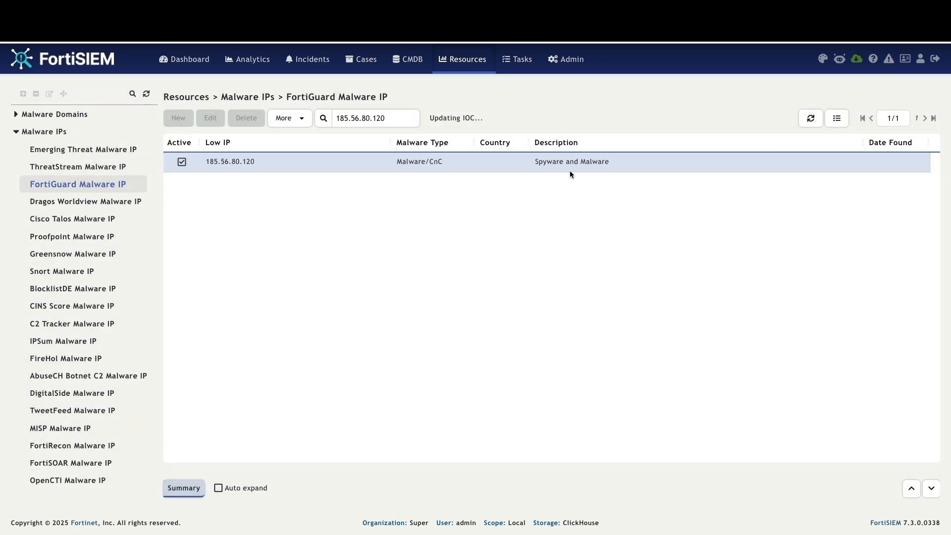
click(307, 59)
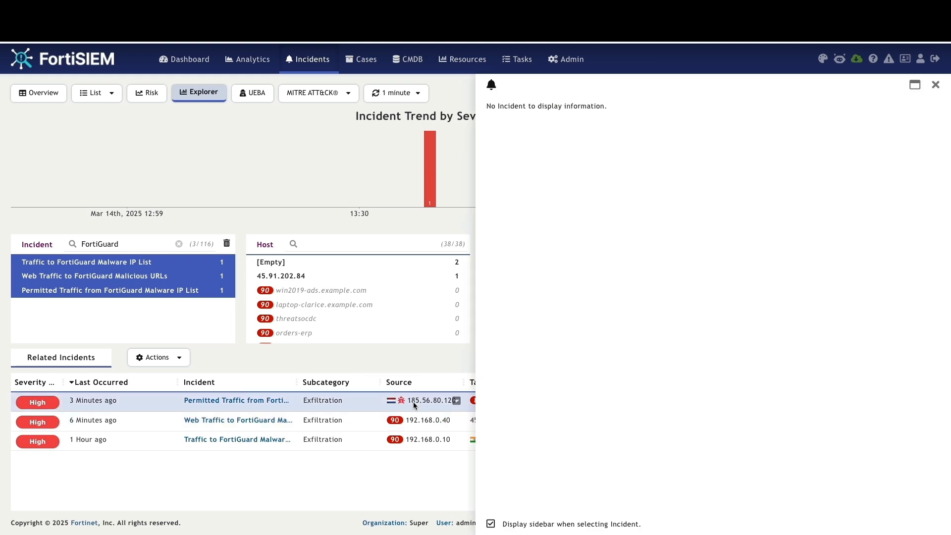
Open details of the High-severity incident for traffic from 185.56.80.120 to 192.168.22.16.
click(237, 400)
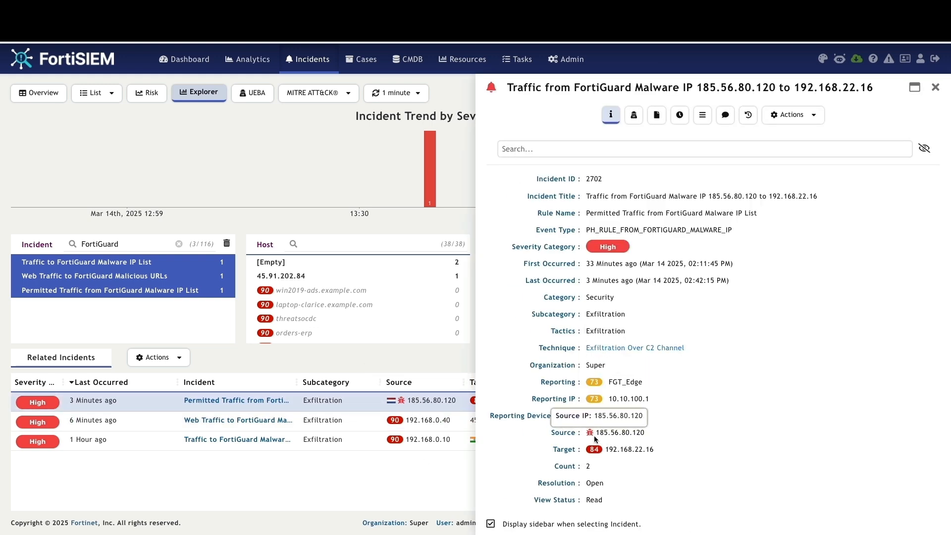
mouse_move(676, 364)
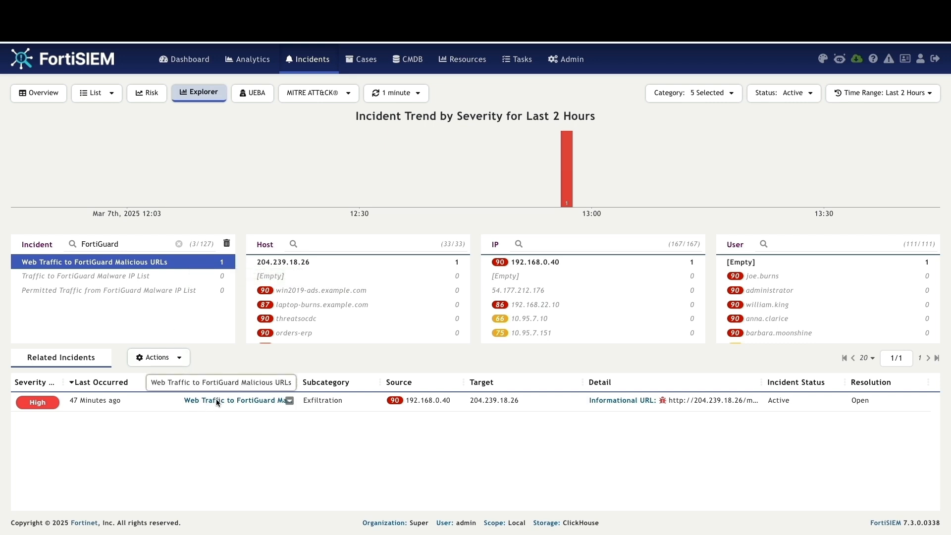
Show threat intel for the malicious URL incident, scrolling Malicious verdicts for Mirai/IoT URLs.
click(233, 400)
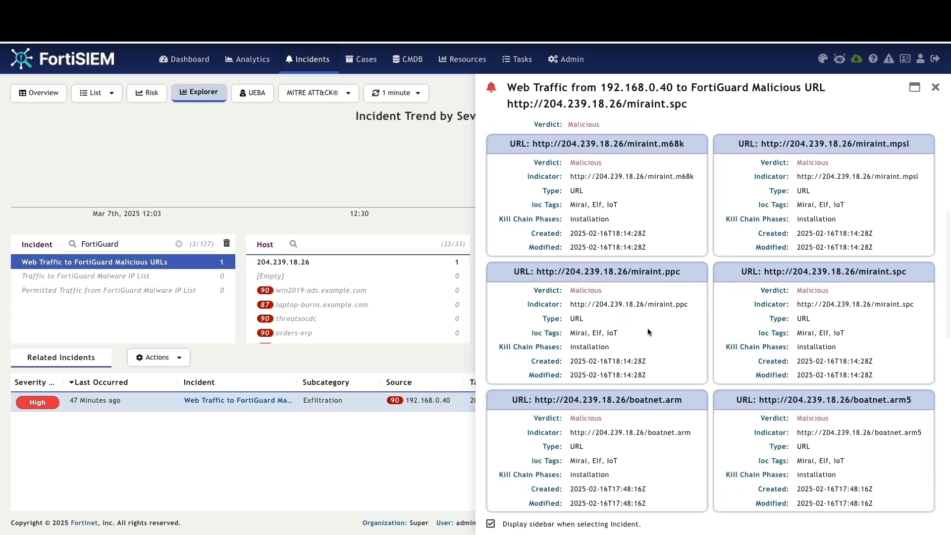
scroll(down, 3)
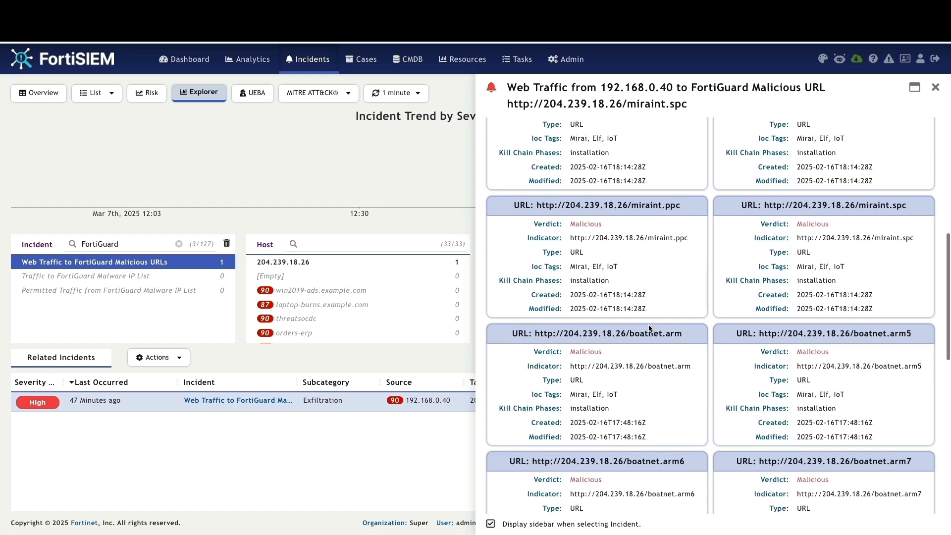
scroll(down, 3)
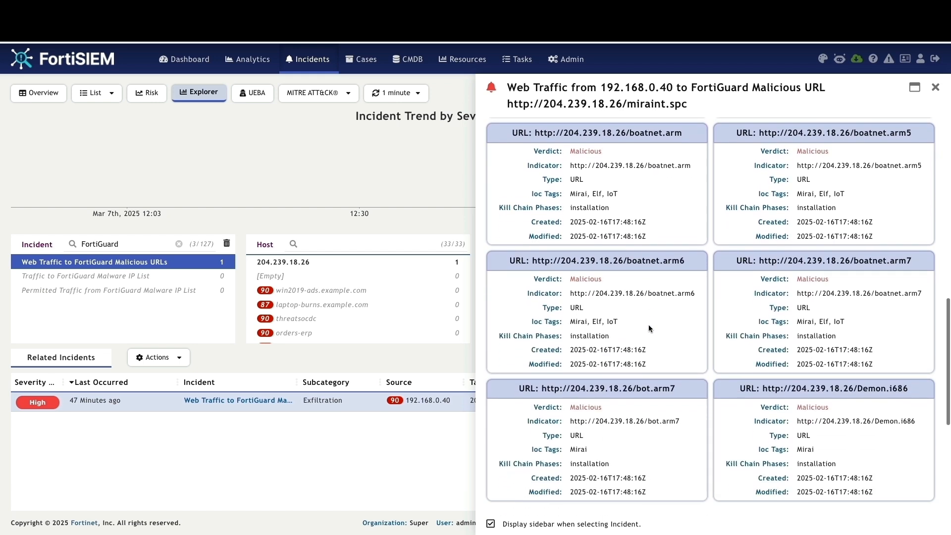
scroll(down, 3)
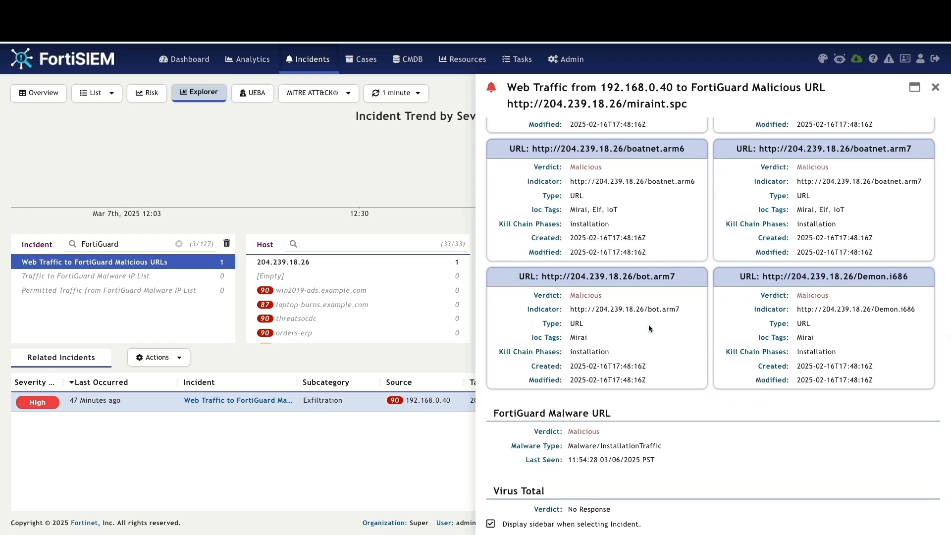